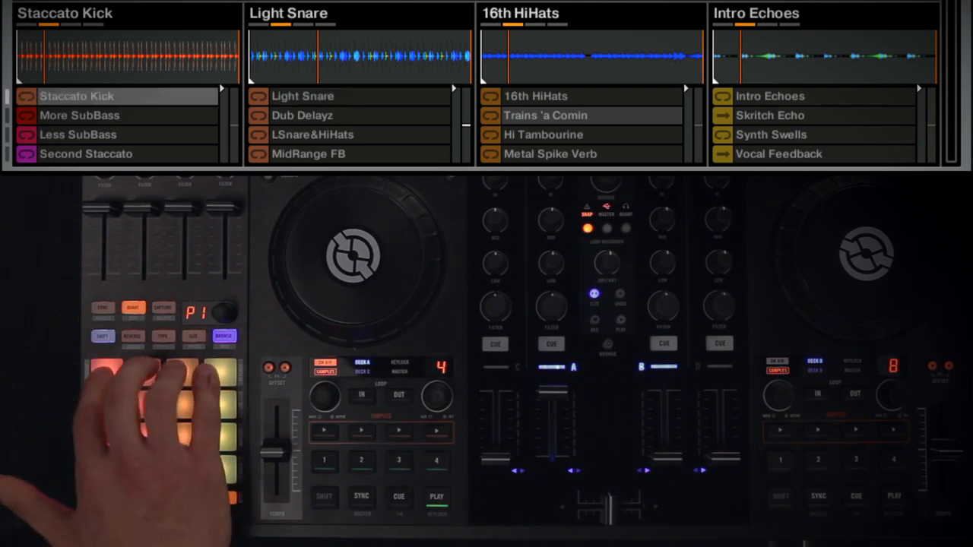
mouse_move(137, 418)
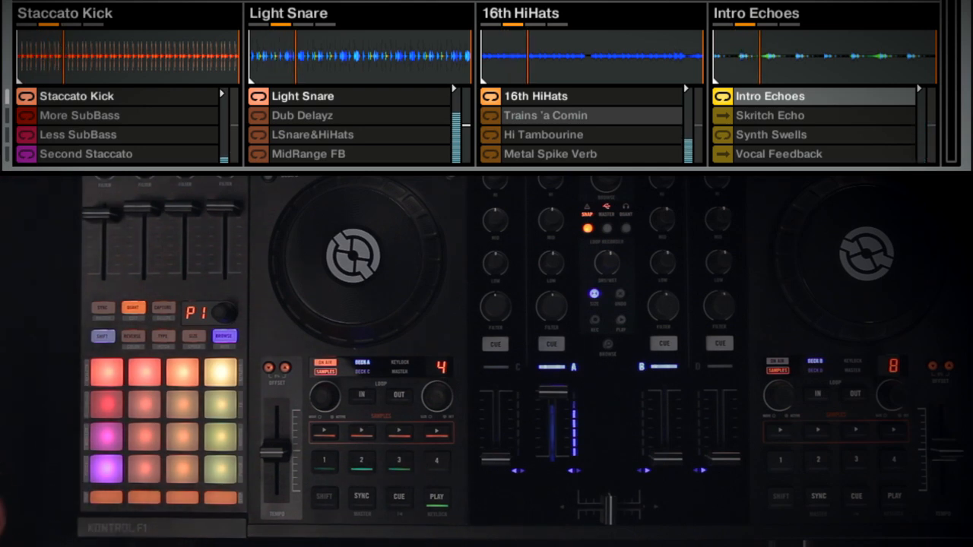
- Trigger the top pads so Staccato Kick, Light Snare, 16th HiHats and Intro Echoes play together
click(103, 336)
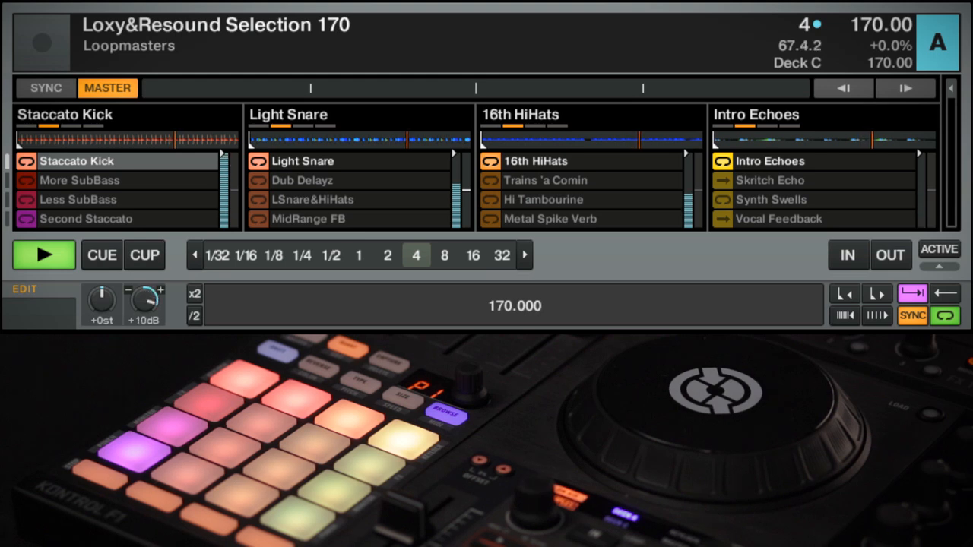
- Turn the sample Gain knob from +10 dB down to −10 dB, then up to −2 dB
drag(144, 297, 145, 311)
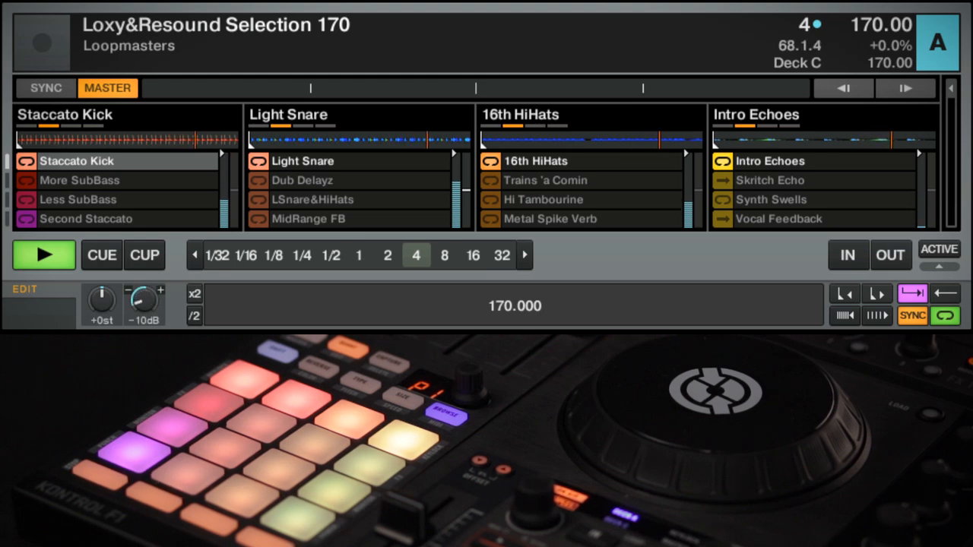
drag(144, 300, 144, 292)
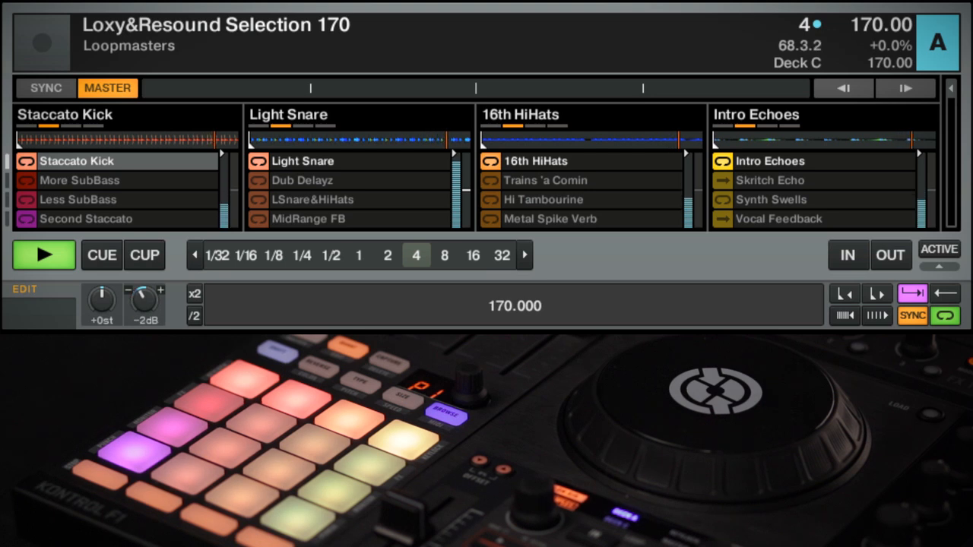